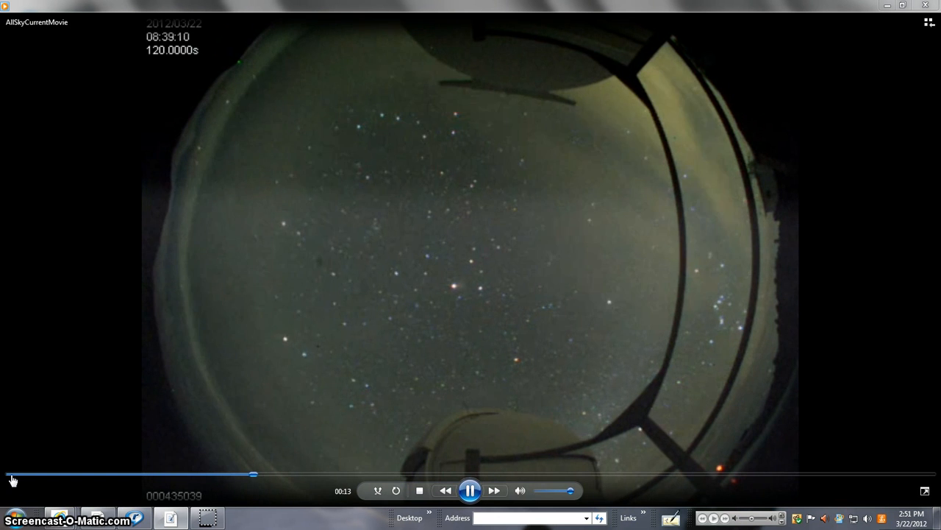
Step: Play AllSkyCurrentMovie onward from the starry night sky to the frosted dome at 13:26:18
{"action": "left_click", "coordinate": [606, 474]}
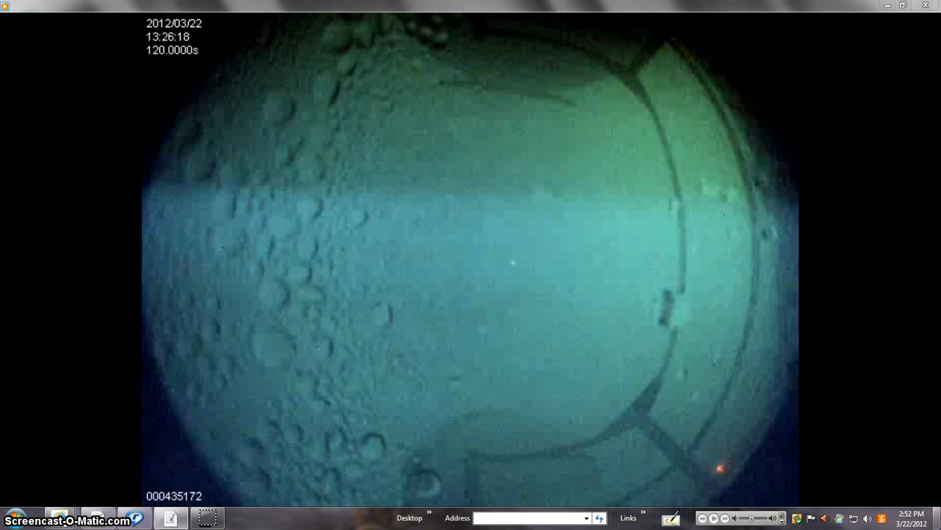
Step: Restart AllSkyCurrentMovie from the beginning and step it forward a frame toward 04:27:31
{"action": "left_click", "coordinate": [469, 490]}
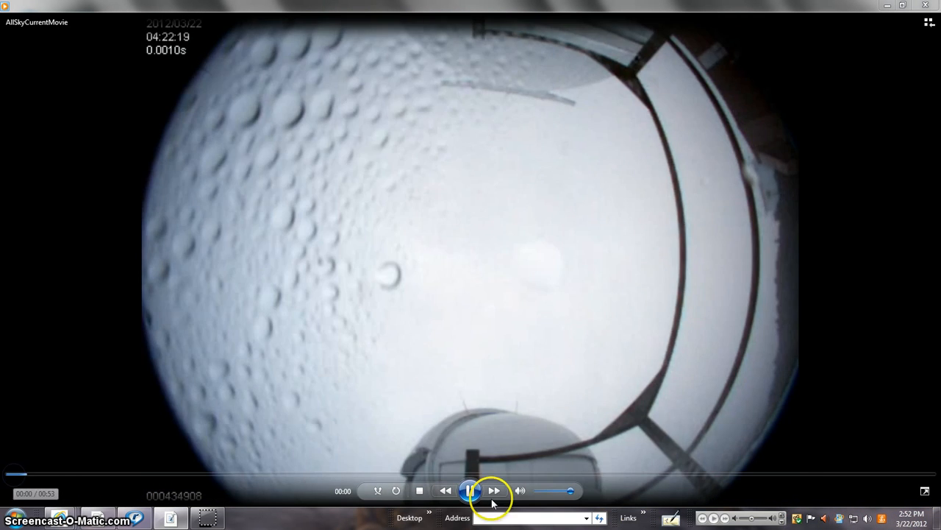
{"action": "left_click", "coordinate": [494, 491]}
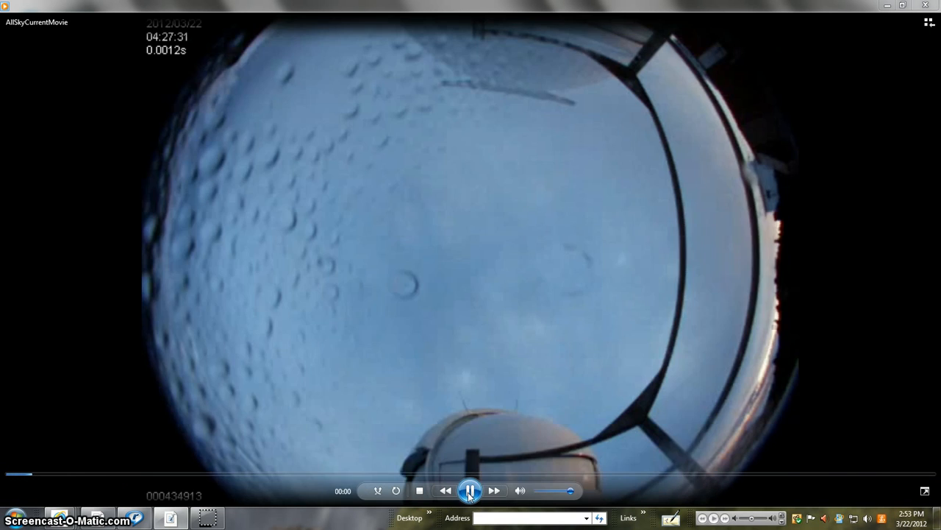
Step: Resume AllSkyCurrentMovie playback until the frosted-lens frame at 17:21:02
{"action": "left_click", "coordinate": [471, 492]}
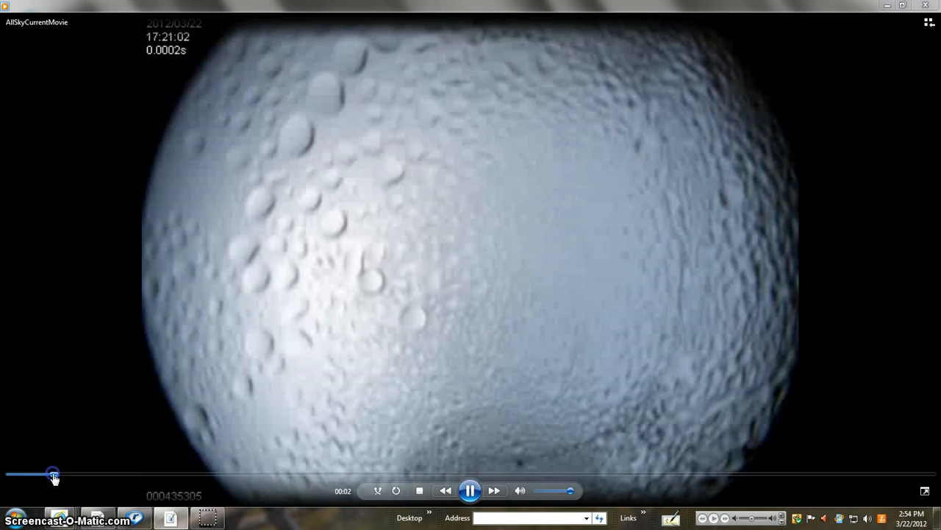
Step: Seek AllSkyCurrentMovie back near its start to watch the droplet-covered dome footage
{"action": "left_click_drag", "start_coordinate": [53, 473], "coordinate": [22, 474]}
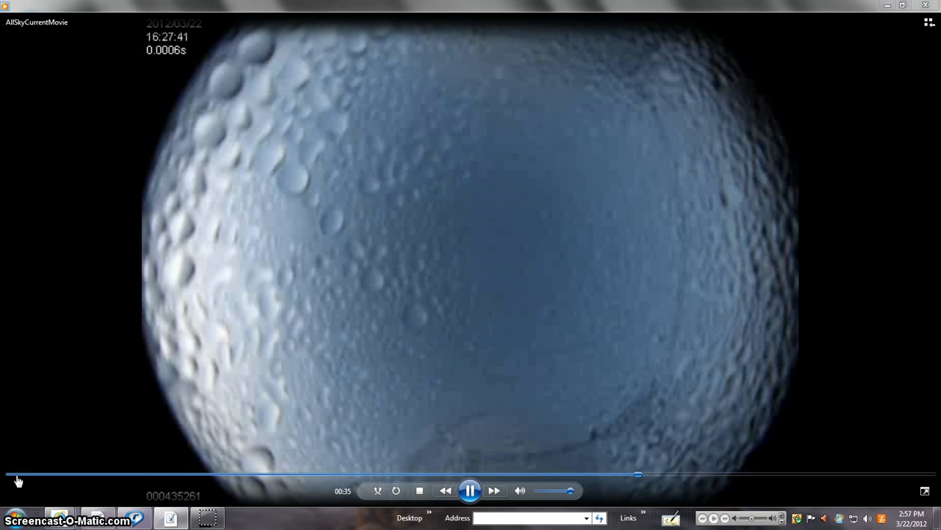
Step: Drag the seek slider back to the movie's earliest frames around 04:27 on the camera clock
{"action": "left_click", "coordinate": [706, 474]}
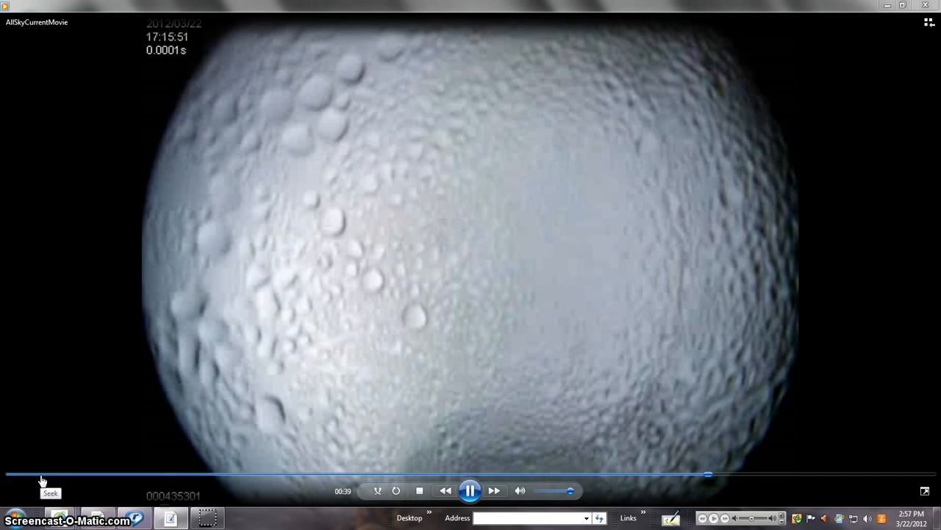
{"action": "left_click_drag", "start_coordinate": [706, 473], "coordinate": [56, 473]}
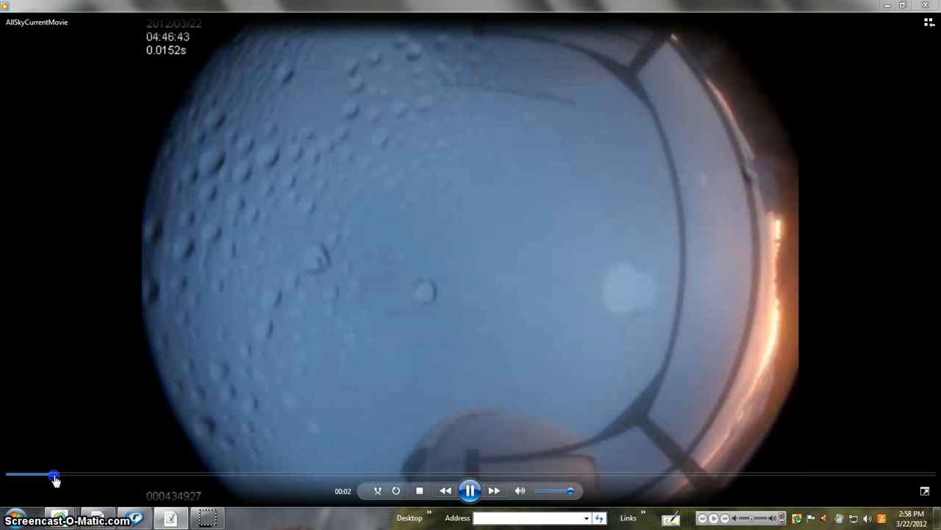
{"action": "left_click_drag", "start_coordinate": [56, 473], "coordinate": [30, 473]}
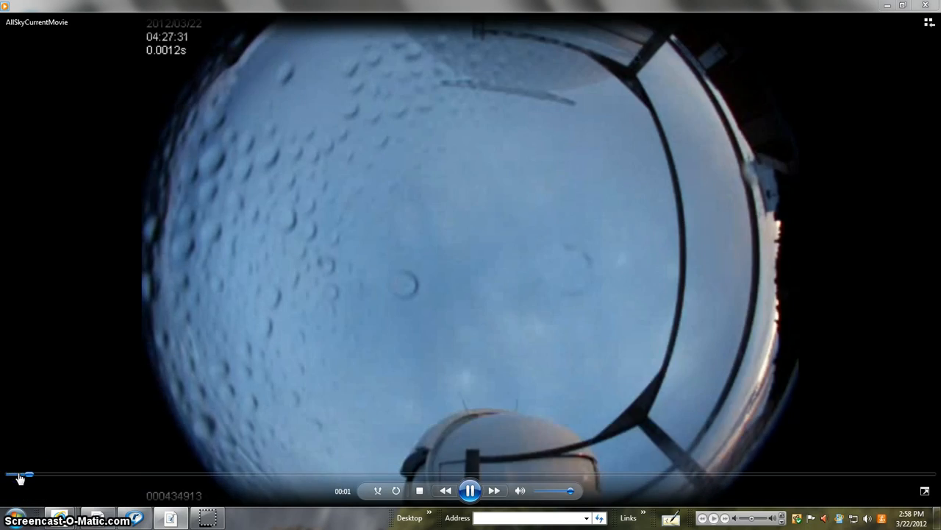
{"action": "left_click_drag", "start_coordinate": [28, 474], "coordinate": [103, 474]}
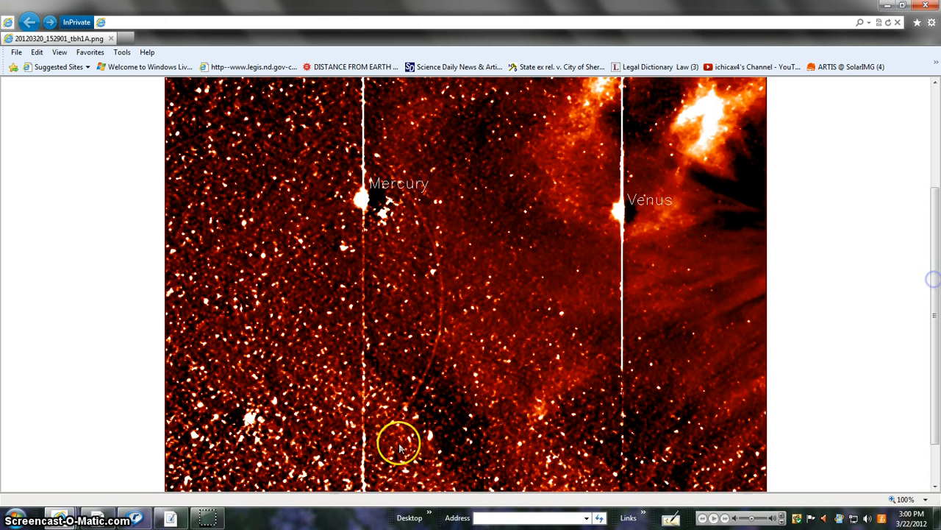
{"action": "mouse_move", "coordinate": [250, 154]}
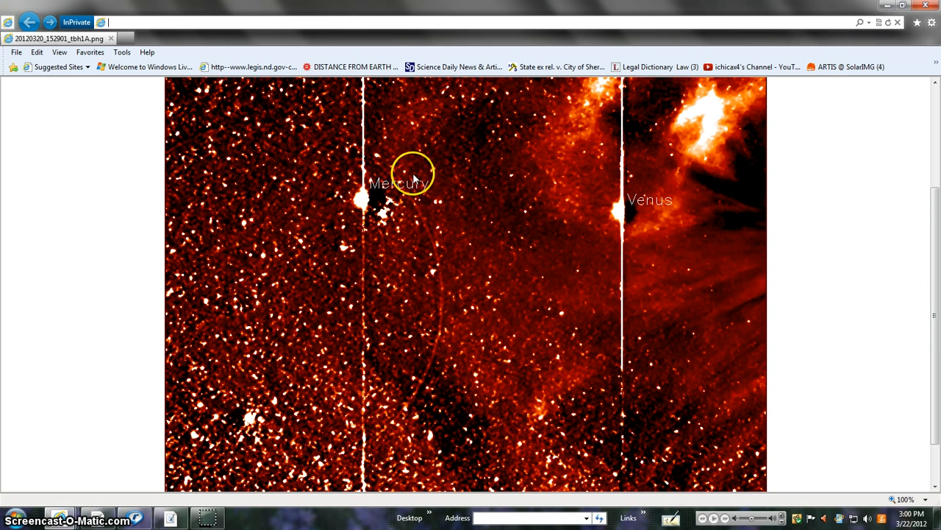
Step: Scroll down through the STEREO SECCHI HI image labelling Mercury and Venus
{"action": "scroll", "scroll_direction": "down", "scroll_amount": 3}
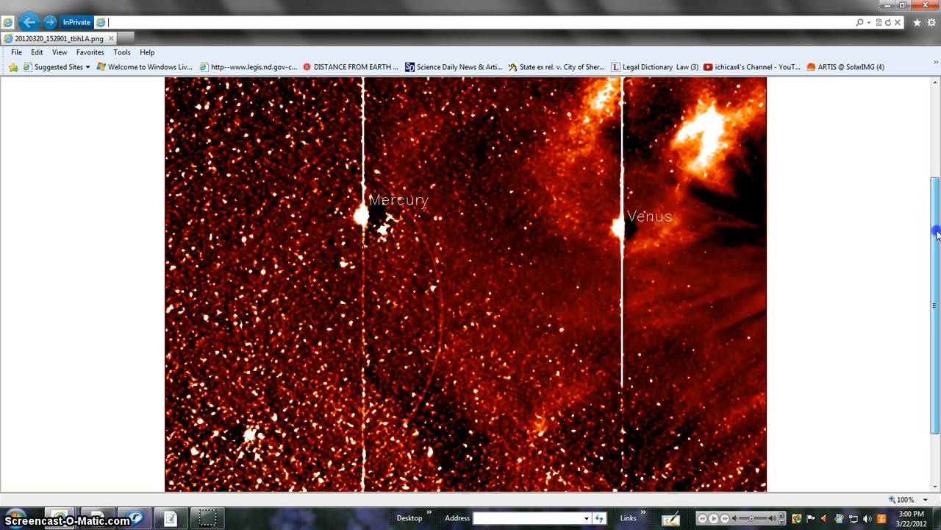
{"action": "scroll", "scroll_direction": "down", "scroll_amount": 3}
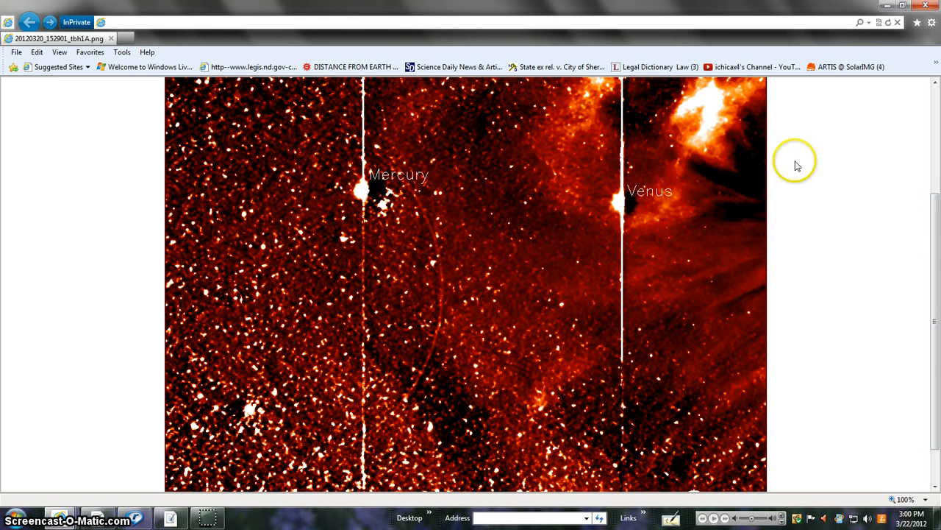
{"action": "scroll", "scroll_direction": "down", "scroll_amount": 3}
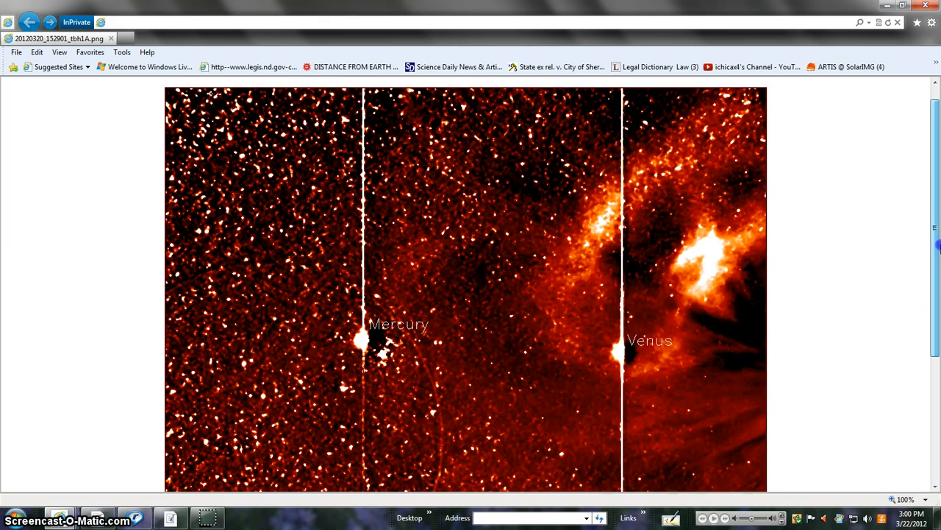
{"action": "scroll", "scroll_direction": "down", "scroll_amount": 3}
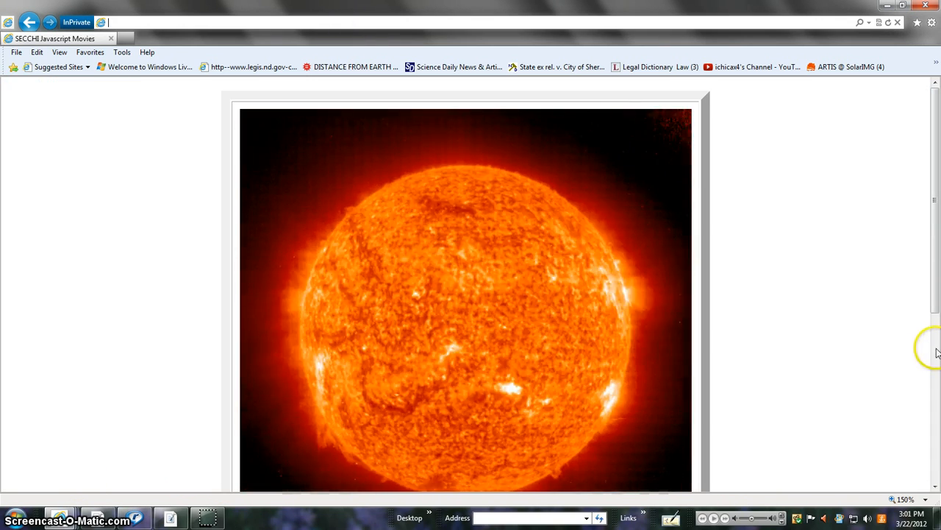
Step: Scroll the SECCHI movie page until the whole solar disk is in view
{"action": "scroll", "scroll_direction": "down", "scroll_amount": 3}
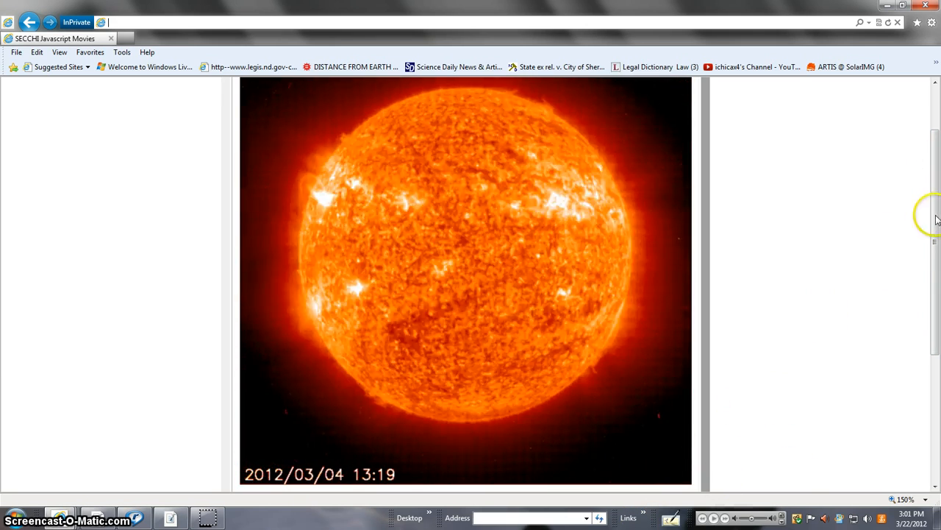
{"action": "left_click_drag", "start_coordinate": [934, 221], "coordinate": [934, 233]}
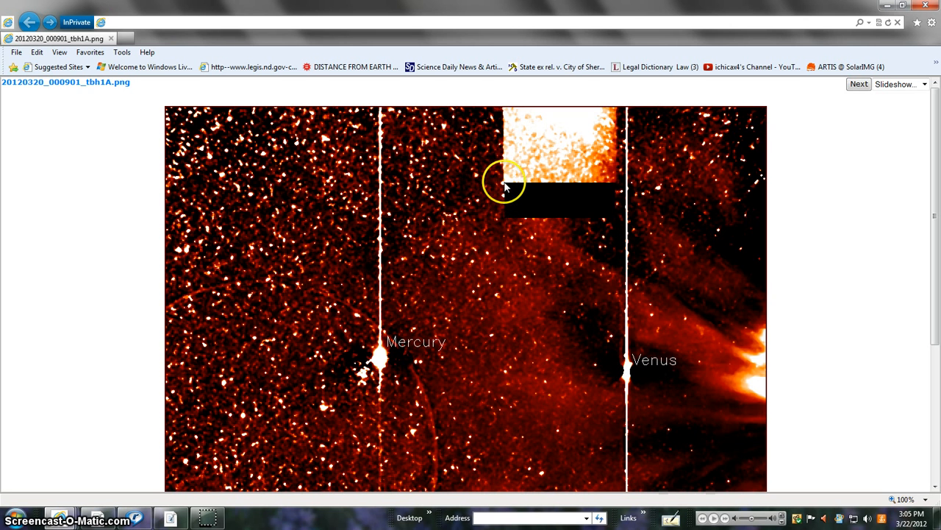
{"action": "mouse_move", "coordinate": [577, 146]}
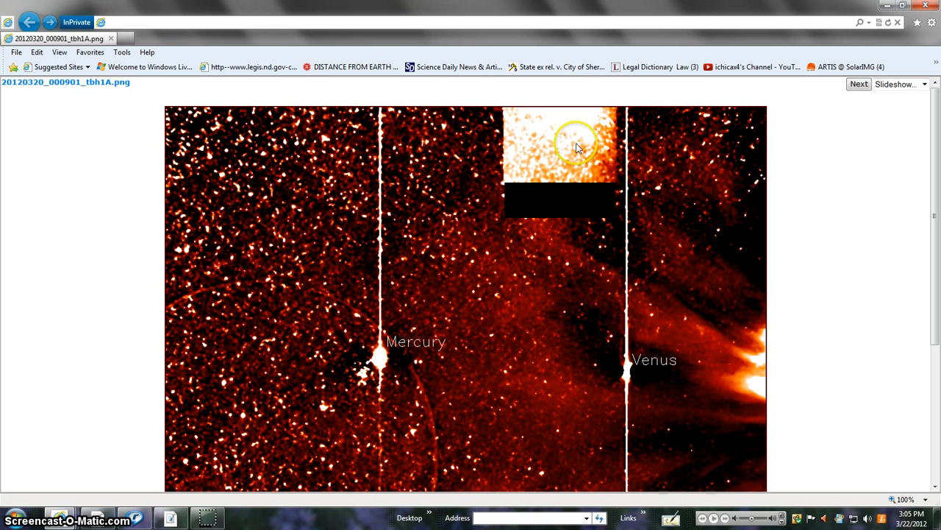
{"action": "mouse_move", "coordinate": [609, 155]}
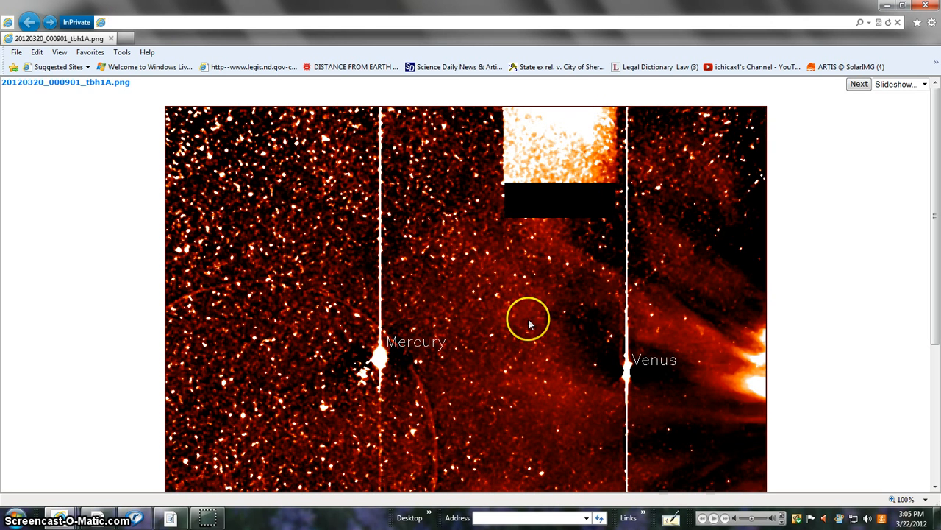
{"action": "mouse_move", "coordinate": [482, 204]}
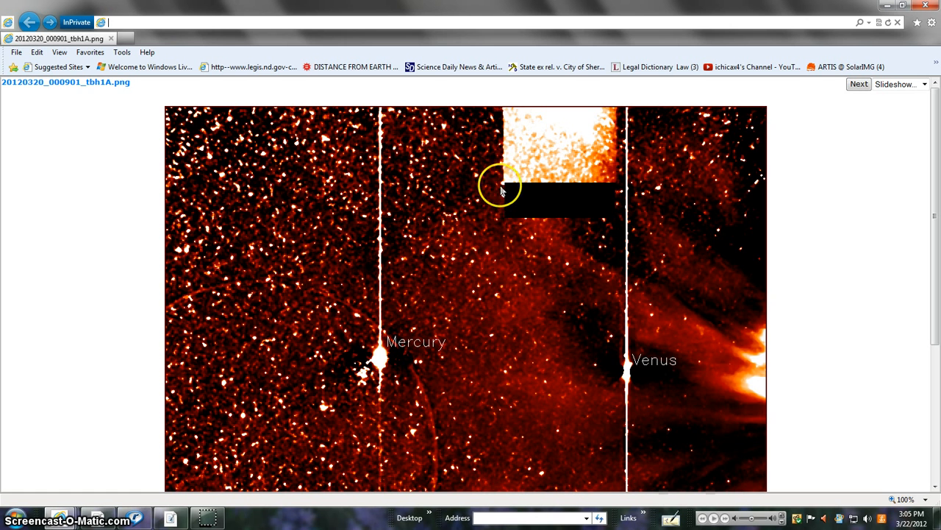
{"action": "mouse_move", "coordinate": [506, 219]}
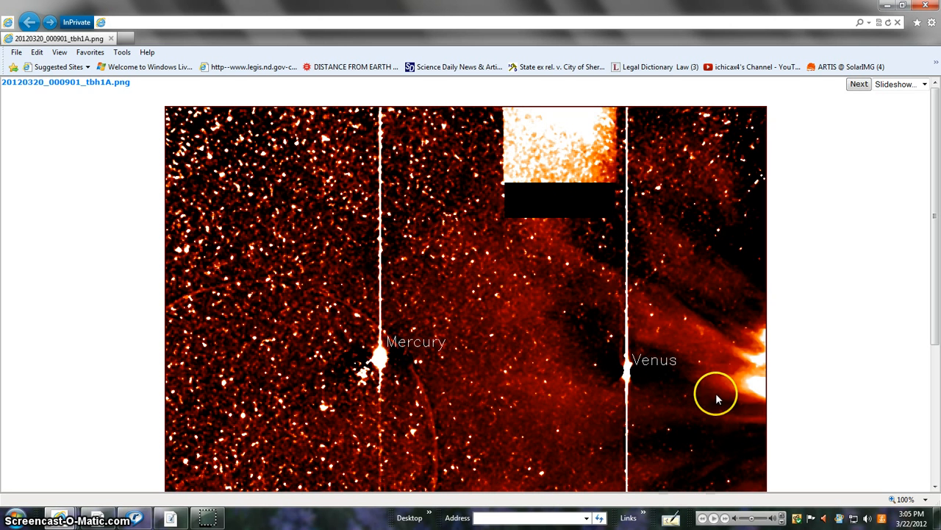
{"action": "mouse_move", "coordinate": [395, 368]}
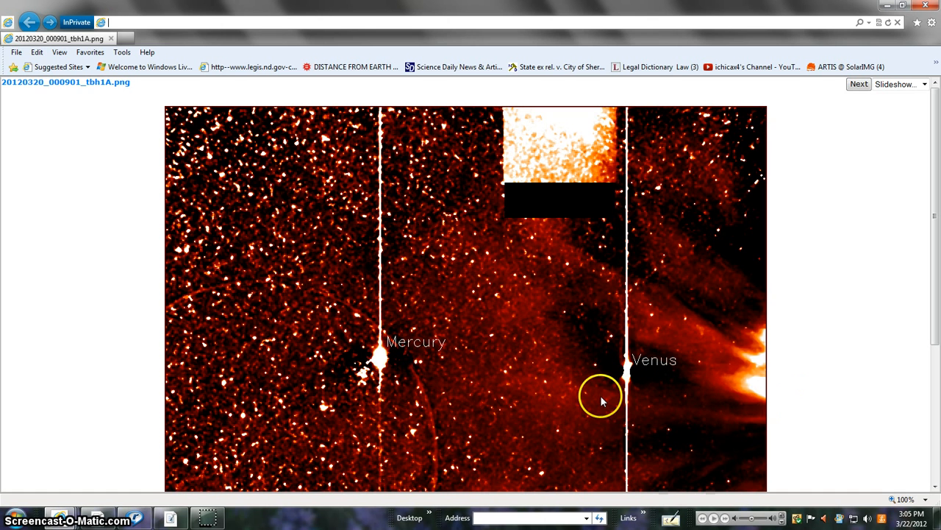
{"action": "mouse_move", "coordinate": [591, 268]}
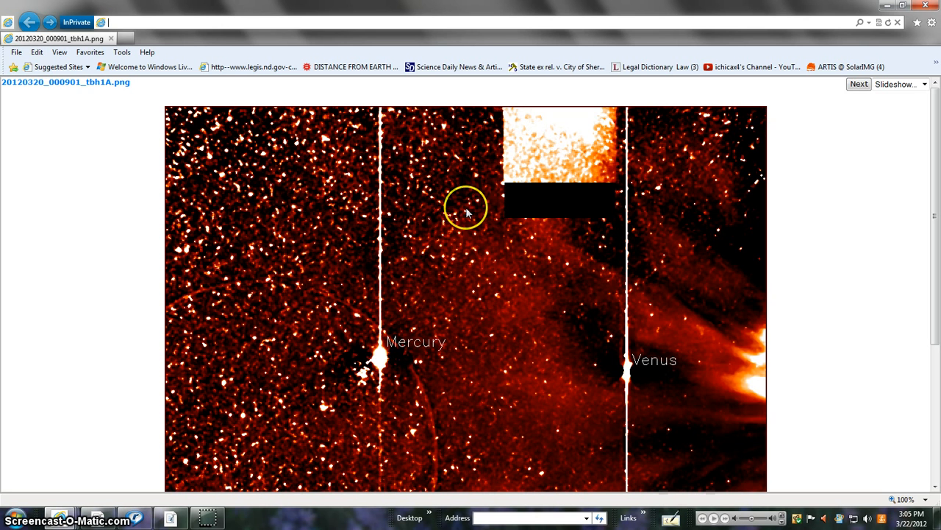
{"action": "mouse_move", "coordinate": [528, 267]}
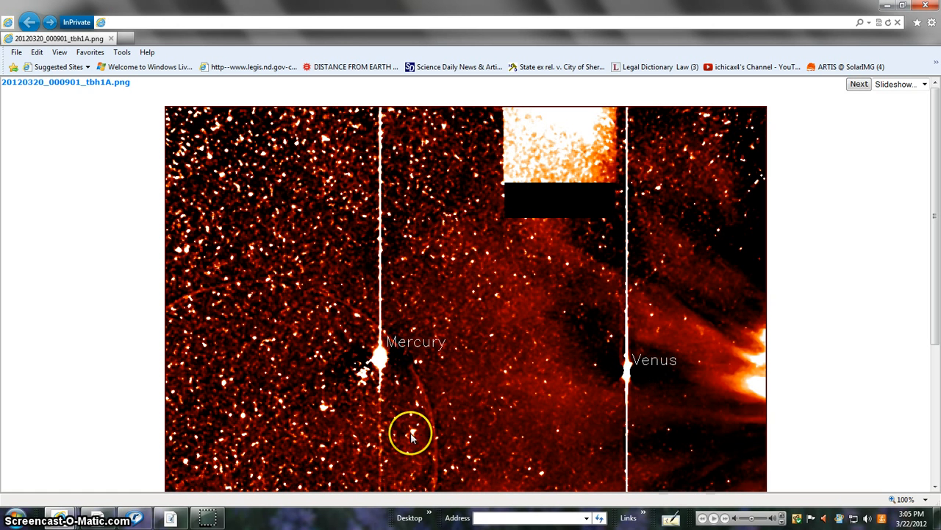
{"action": "mouse_move", "coordinate": [709, 462]}
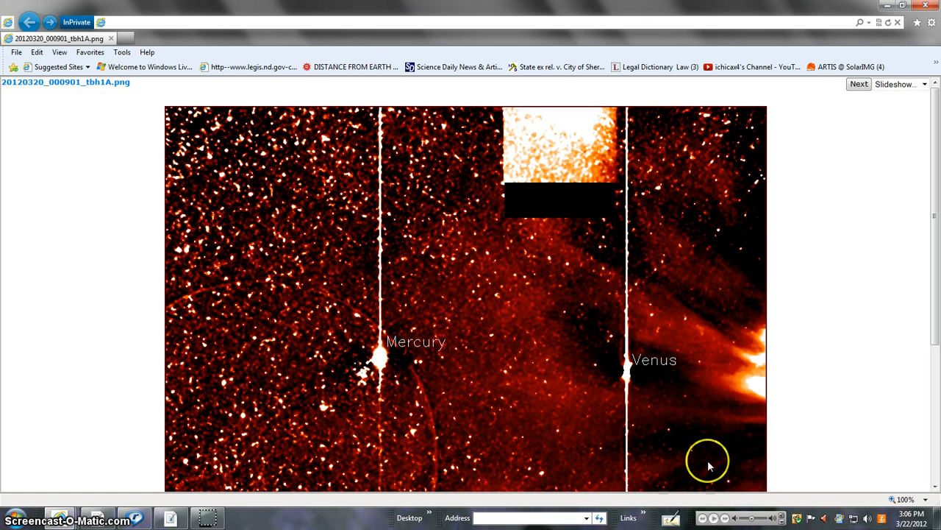
{"action": "mouse_move", "coordinate": [394, 450]}
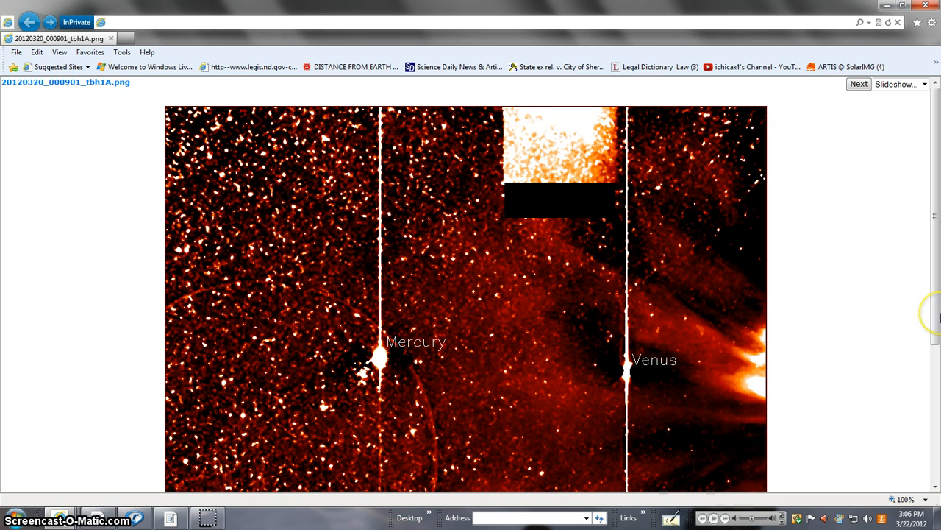
{"action": "mouse_move", "coordinate": [203, 432]}
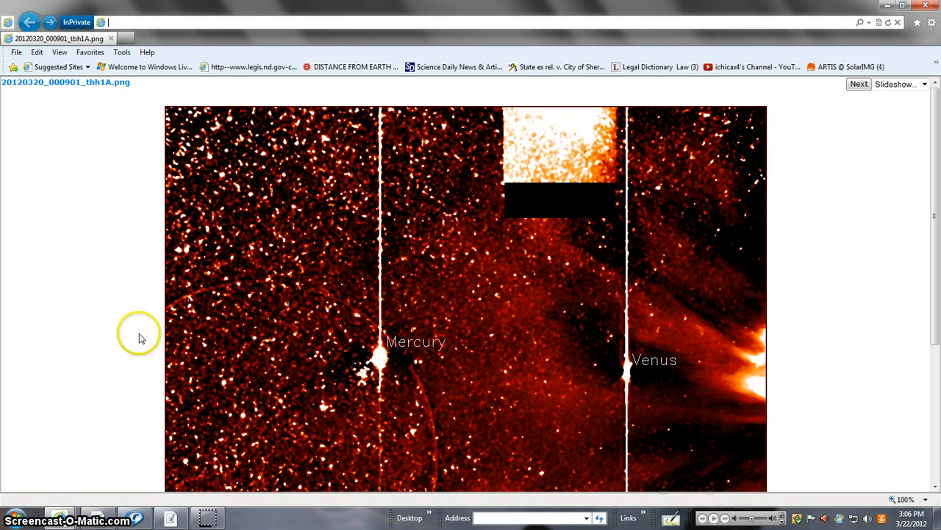
{"action": "mouse_move", "coordinate": [194, 462]}
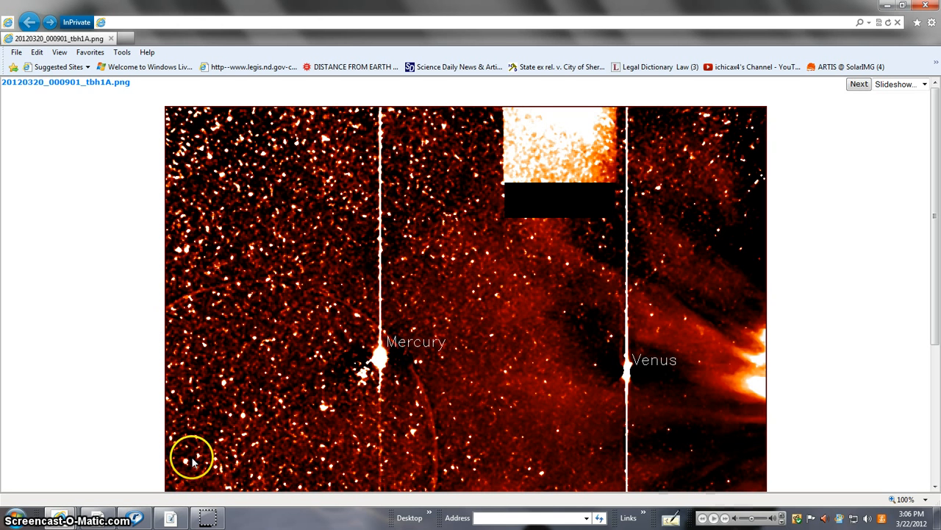
{"action": "mouse_move", "coordinate": [392, 424]}
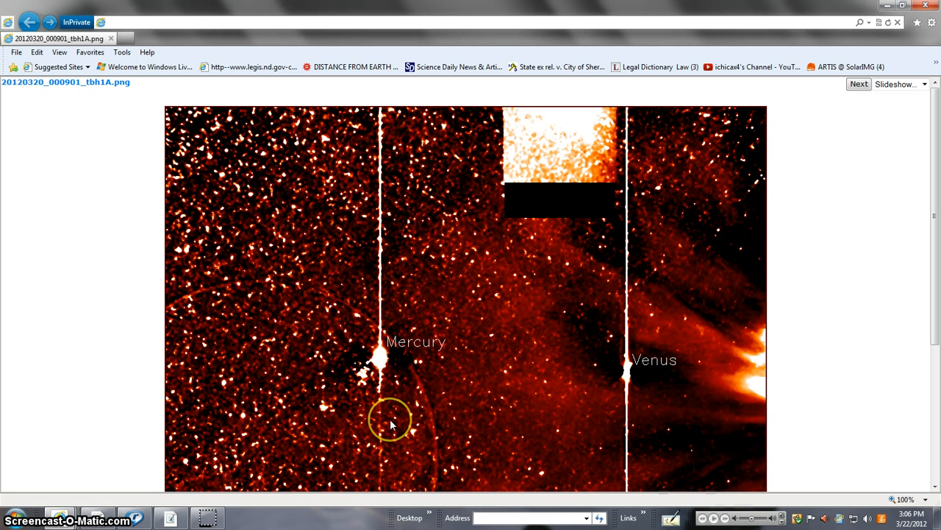
{"action": "mouse_move", "coordinate": [256, 382]}
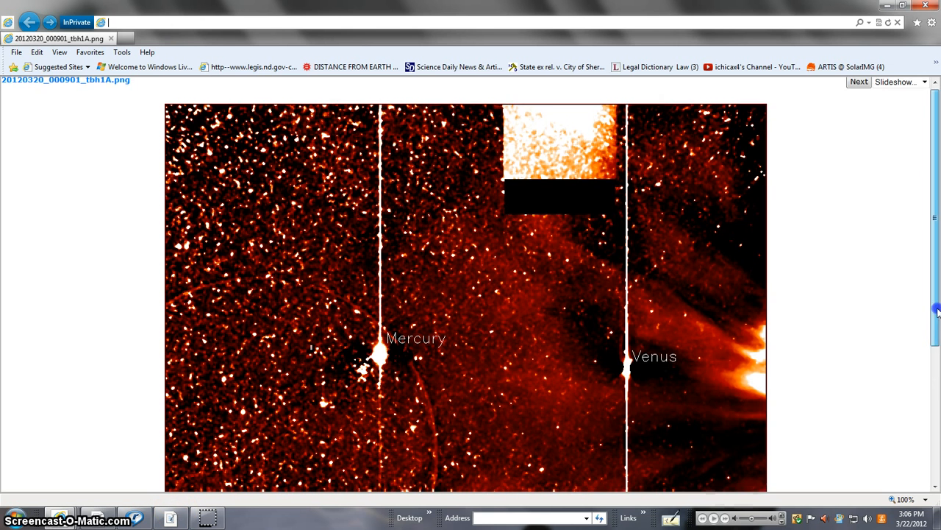
{"action": "scroll", "scroll_direction": "down", "scroll_amount": 3}
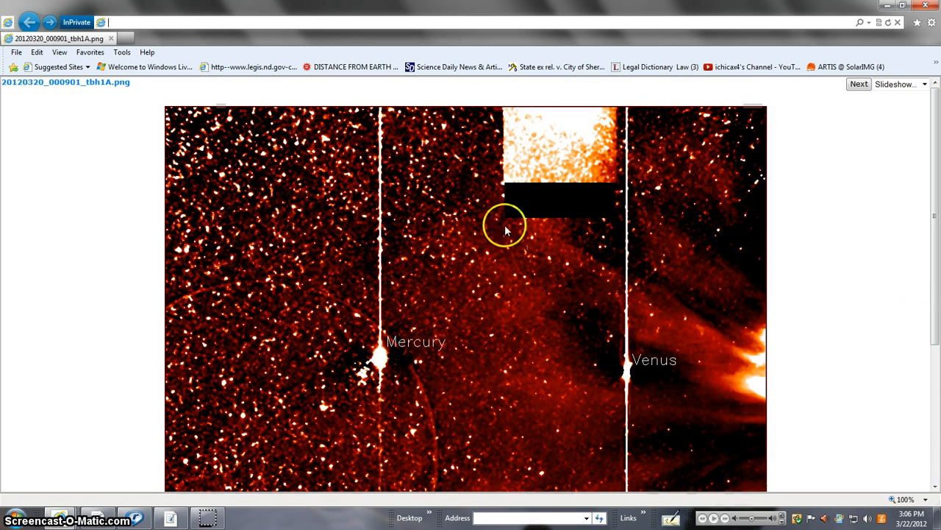
{"action": "mouse_move", "coordinate": [470, 287]}
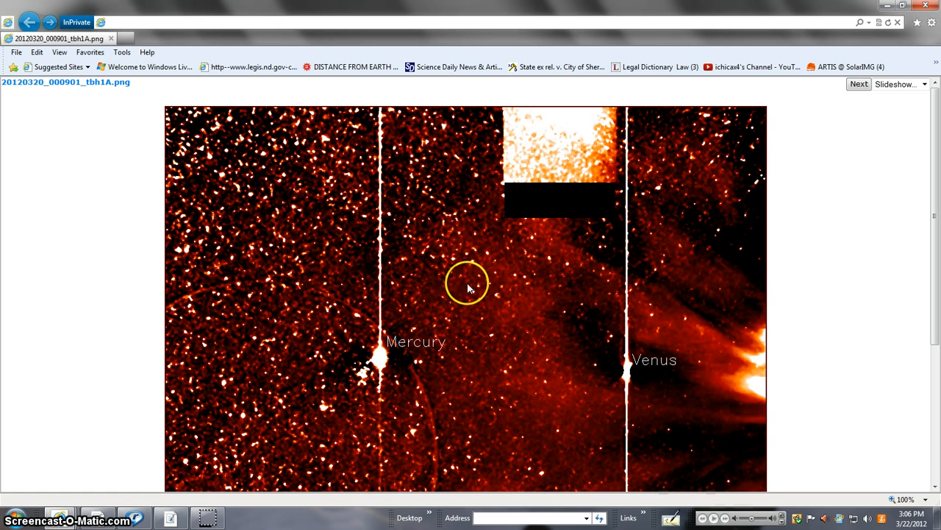
{"action": "mouse_move", "coordinate": [465, 162]}
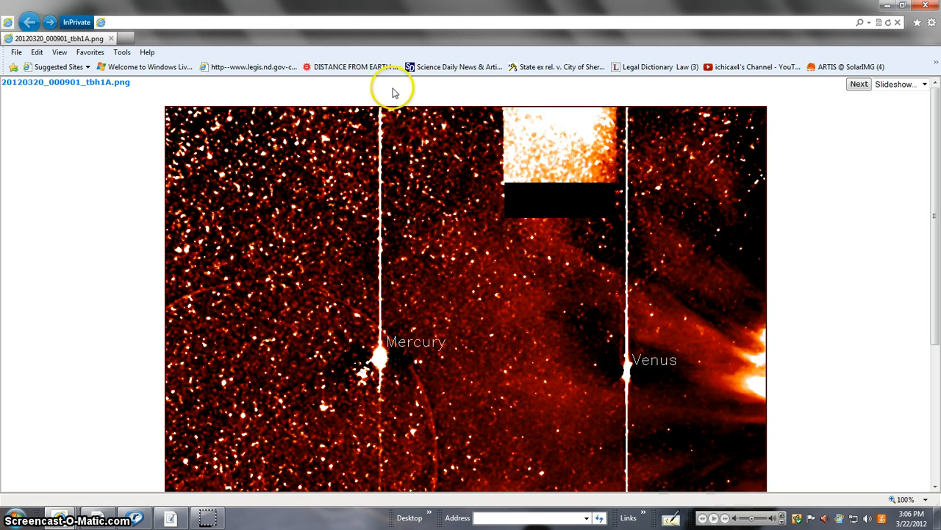
{"action": "mouse_move", "coordinate": [665, 297]}
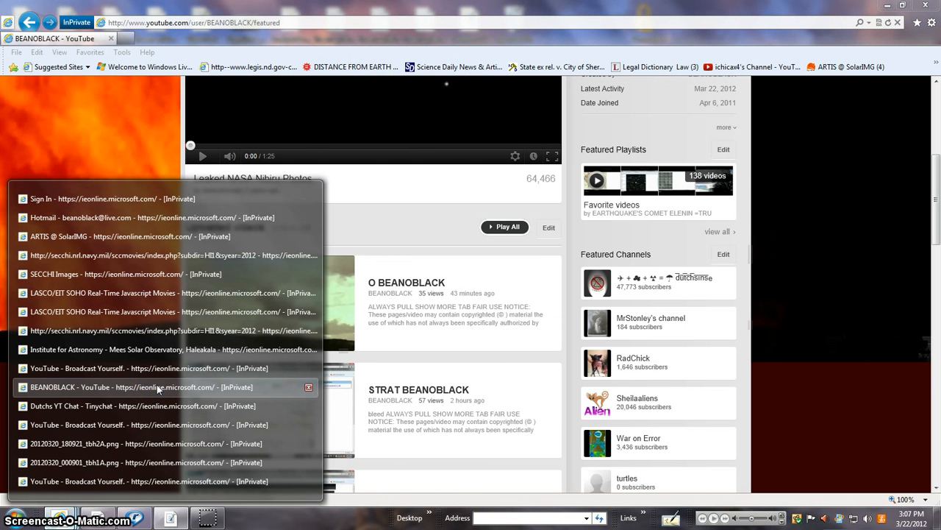
Step: Switch from the YouTube page back to the SECCHI Images tab via the taskbar thumbnails
{"action": "left_click", "coordinate": [162, 311]}
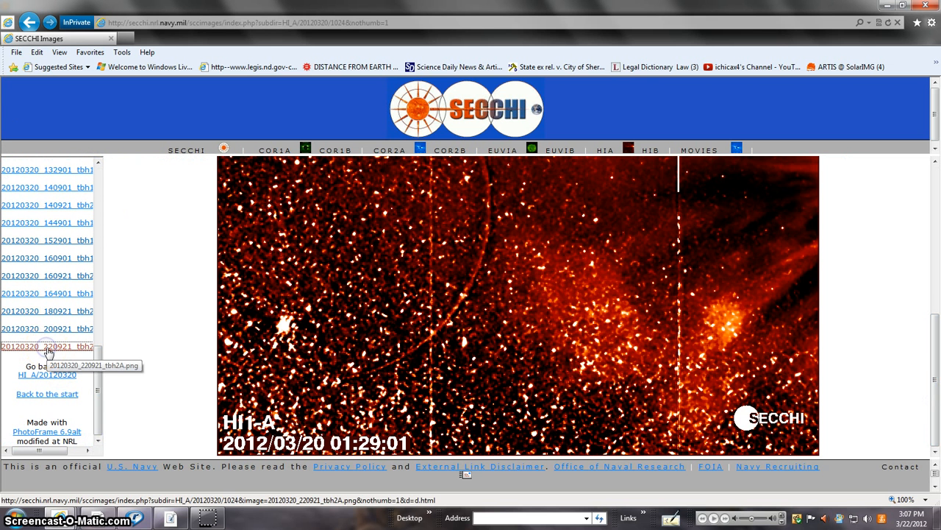
Step: View the last 20 March 2012 HI-2A image showing Saturn, Mars and Earth labelled
{"action": "left_click", "coordinate": [47, 346]}
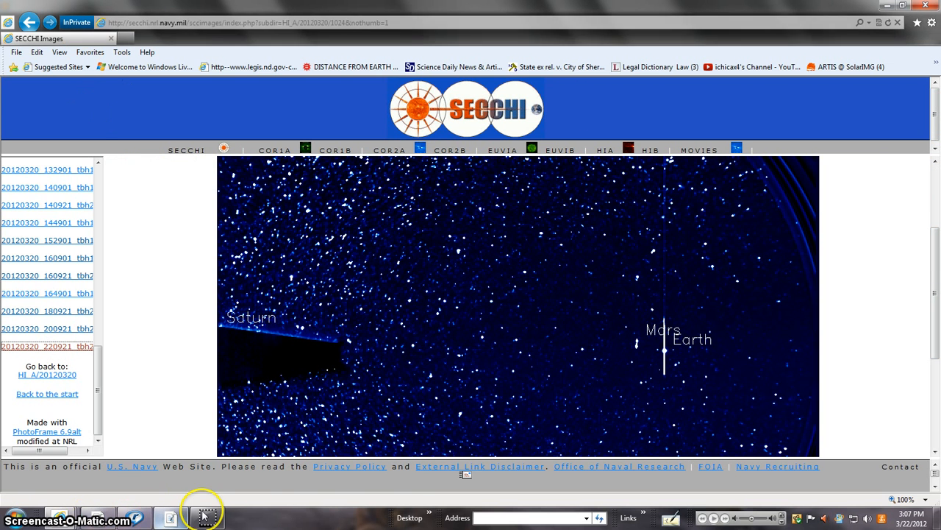
{"action": "scroll", "scroll_direction": "down", "scroll_amount": 3}
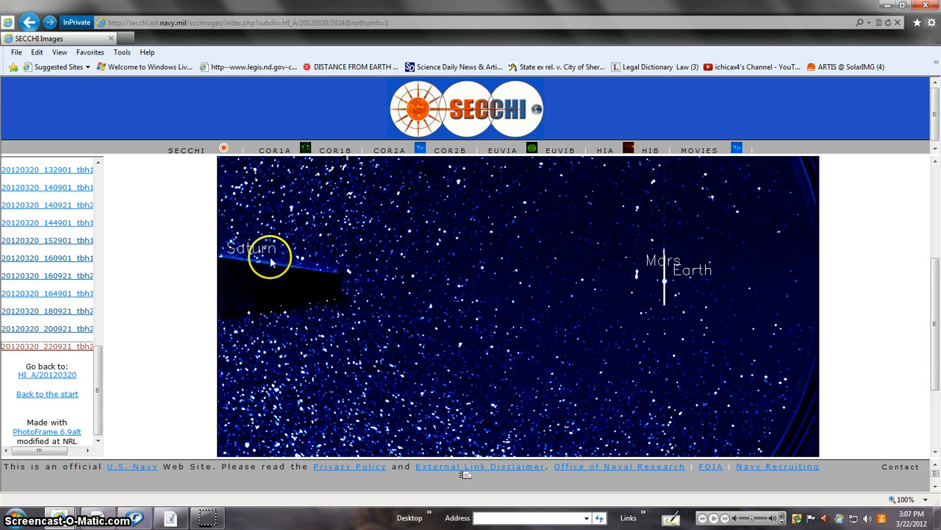
{"action": "scroll", "scroll_direction": "down", "scroll_amount": 3}
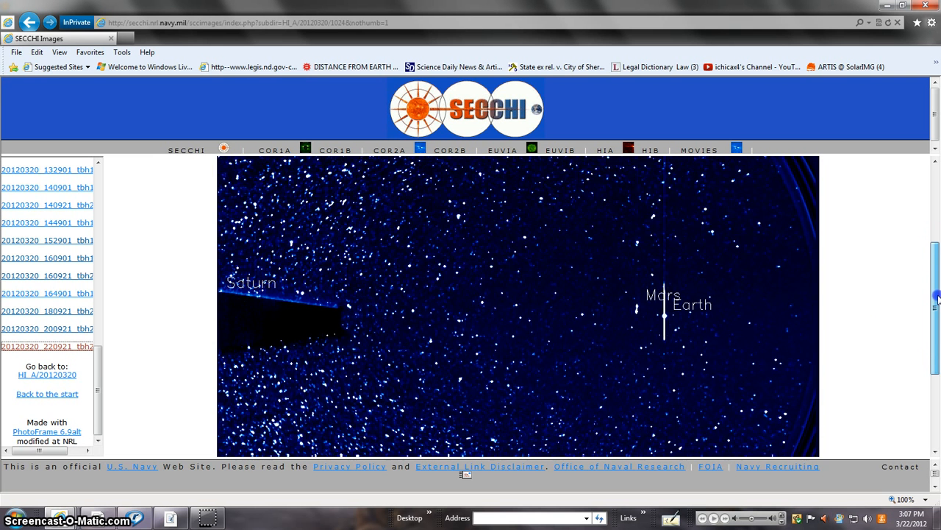
{"action": "scroll", "scroll_direction": "down", "scroll_amount": 3}
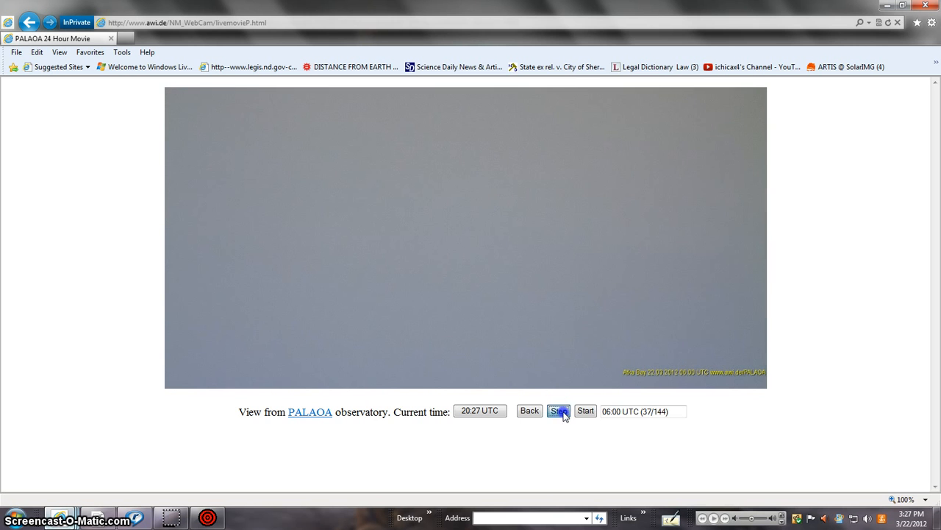
Step: Step the PALAOA 24-hour webcam movie frame by frame from 06:00 UTC to about 15:00 UTC
{"action": "left_click", "coordinate": [559, 410]}
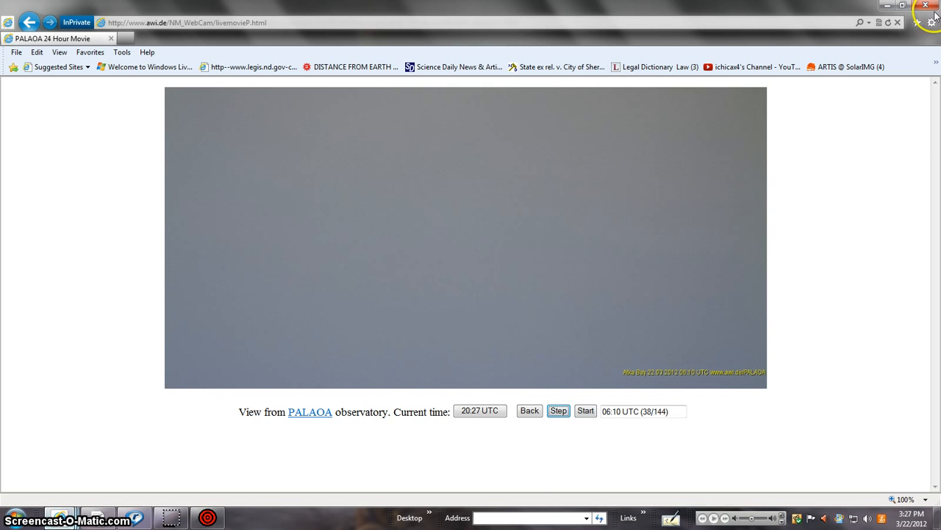
{"action": "left_click", "coordinate": [585, 411]}
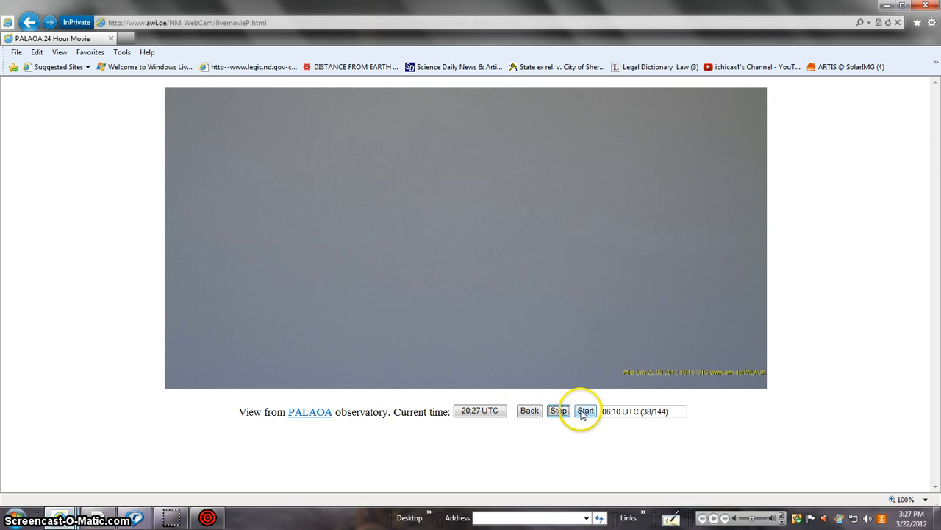
{"action": "left_click", "coordinate": [559, 411]}
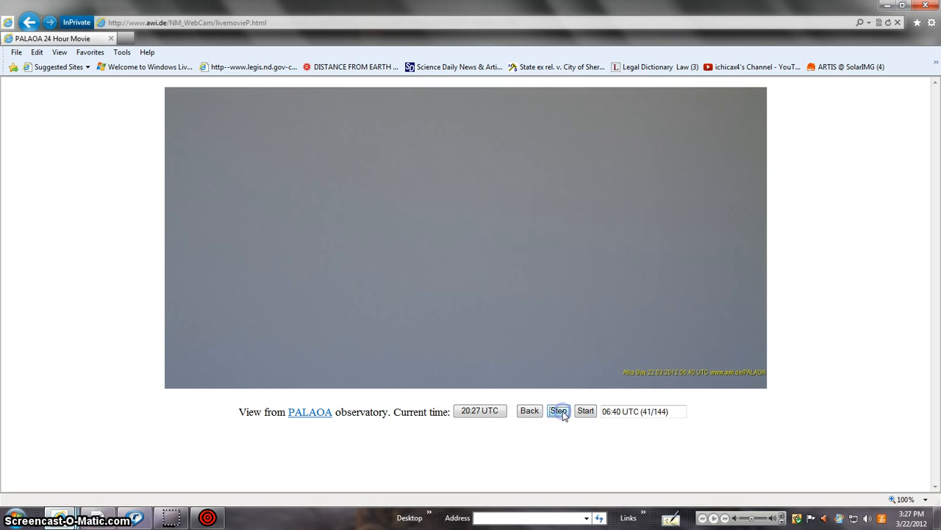
{"action": "left_click", "coordinate": [559, 410]}
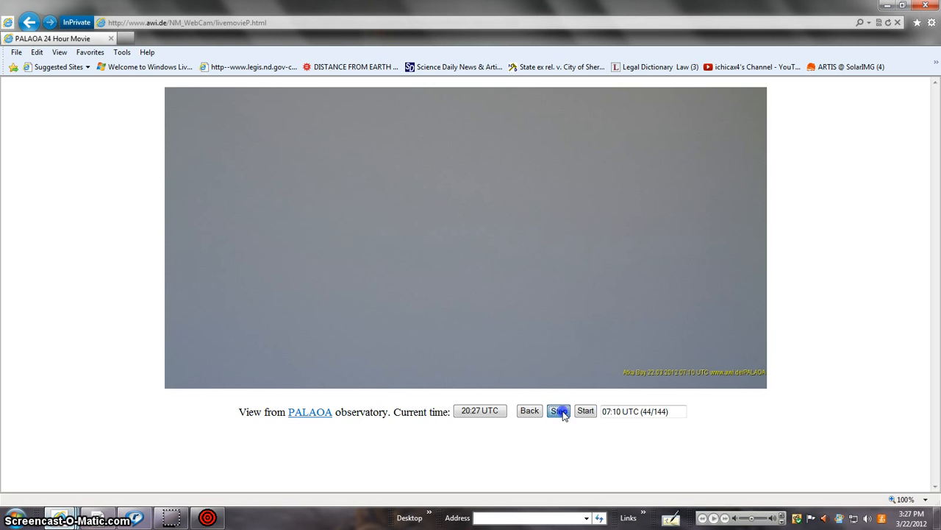
{"action": "left_click", "coordinate": [559, 411]}
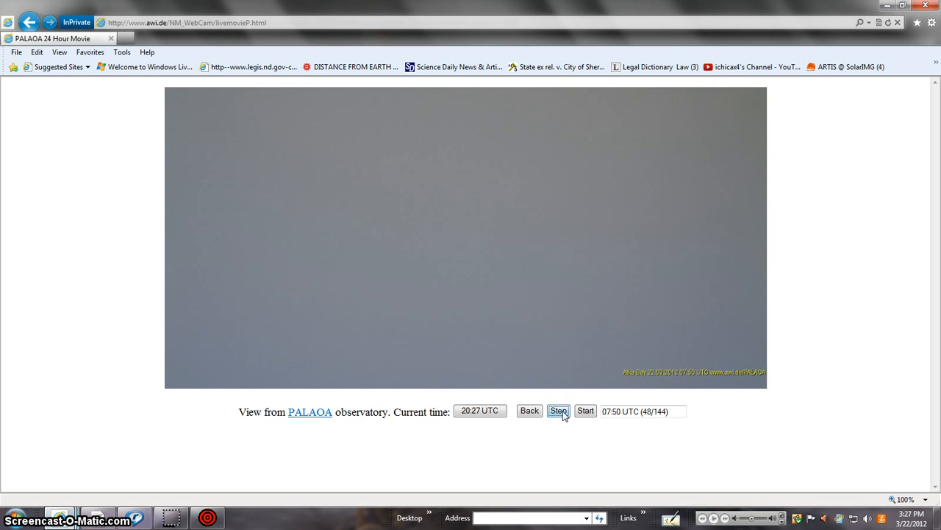
{"action": "left_click", "coordinate": [559, 410]}
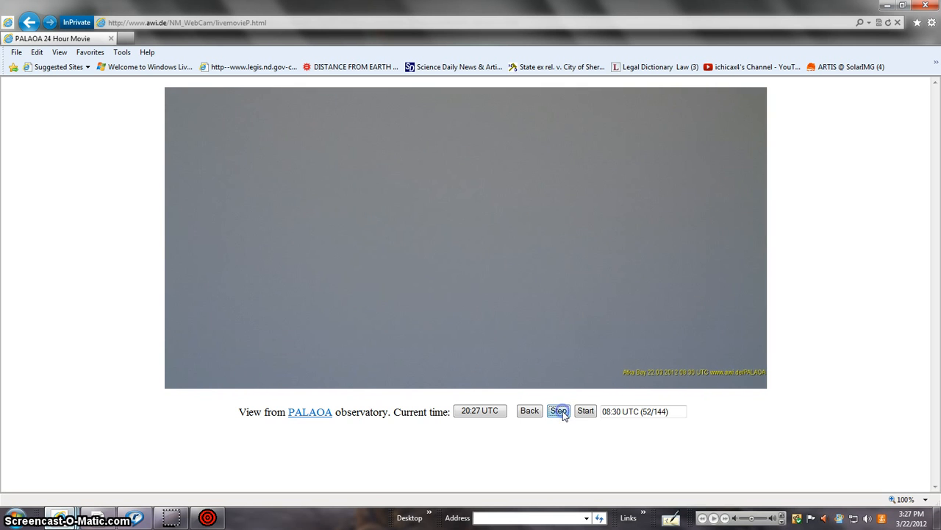
{"action": "left_click", "coordinate": [559, 410]}
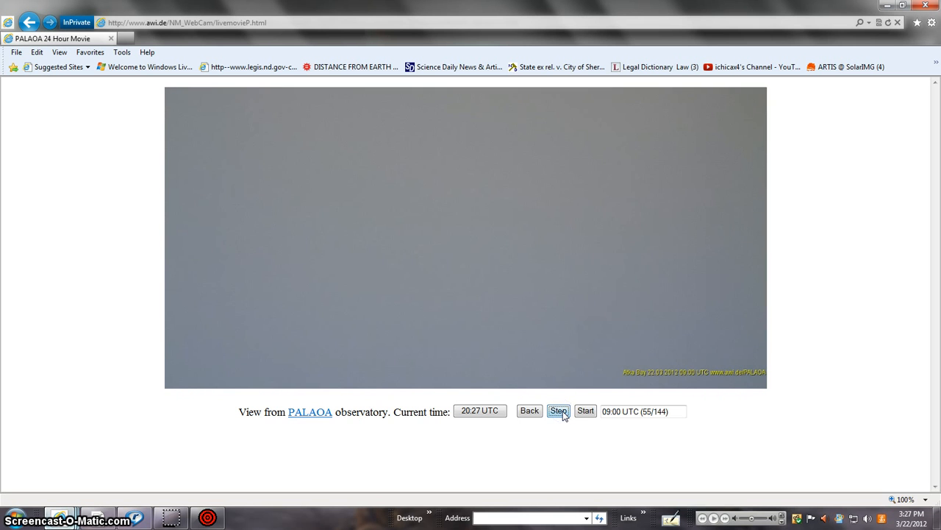
{"action": "left_click", "coordinate": [559, 410]}
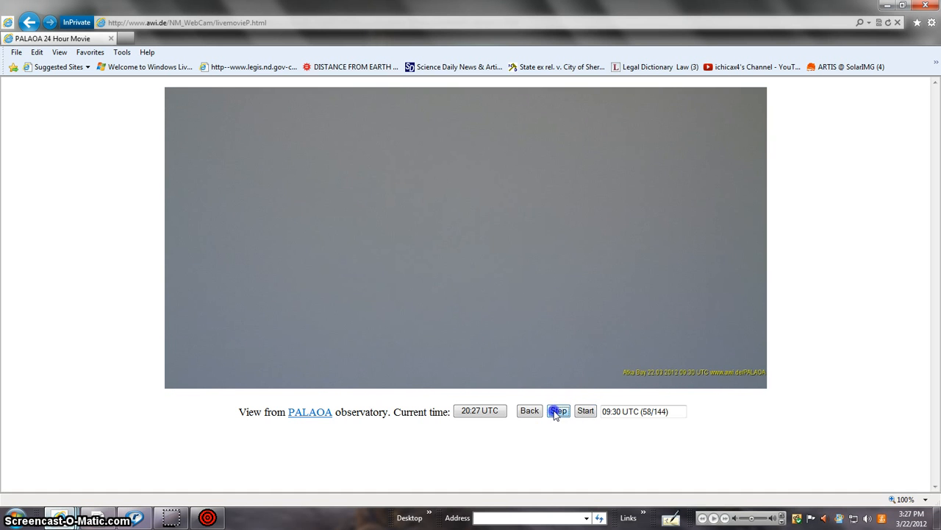
{"action": "left_click", "coordinate": [559, 410]}
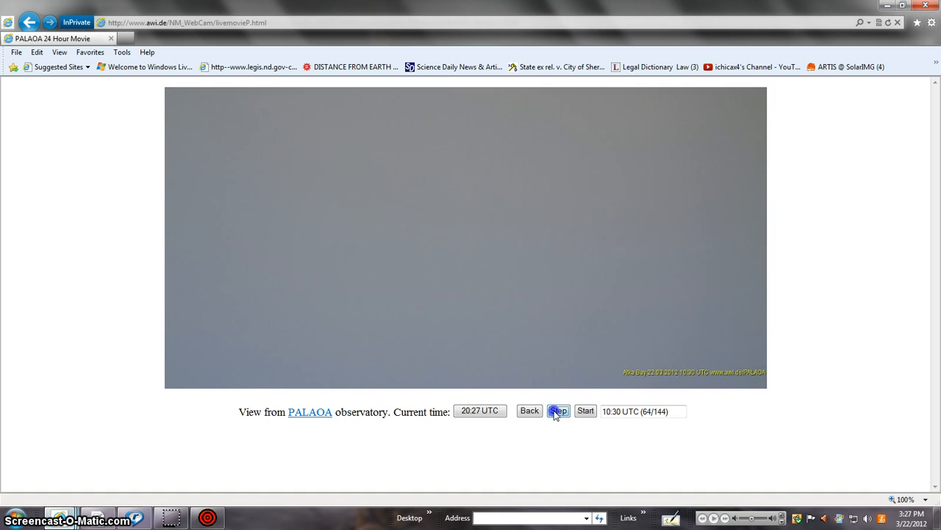
{"action": "left_click", "coordinate": [559, 411]}
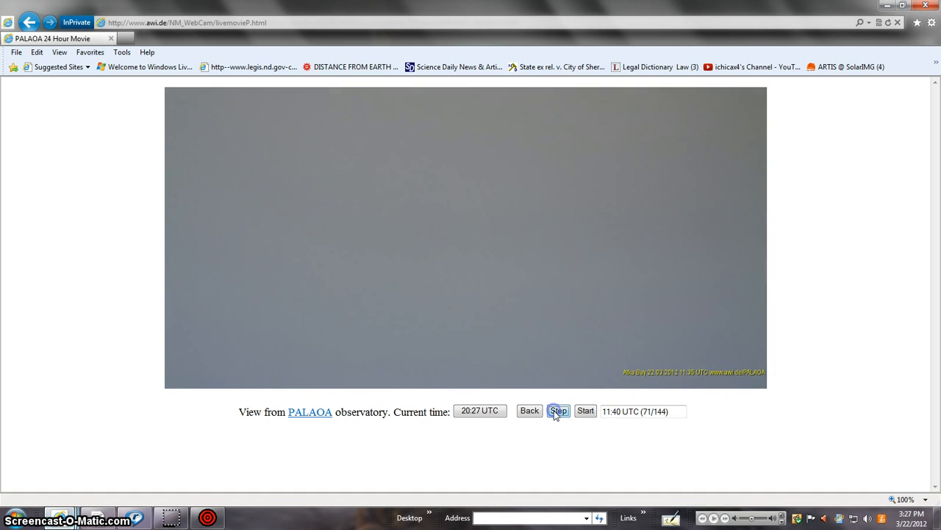
{"action": "left_click", "coordinate": [559, 410]}
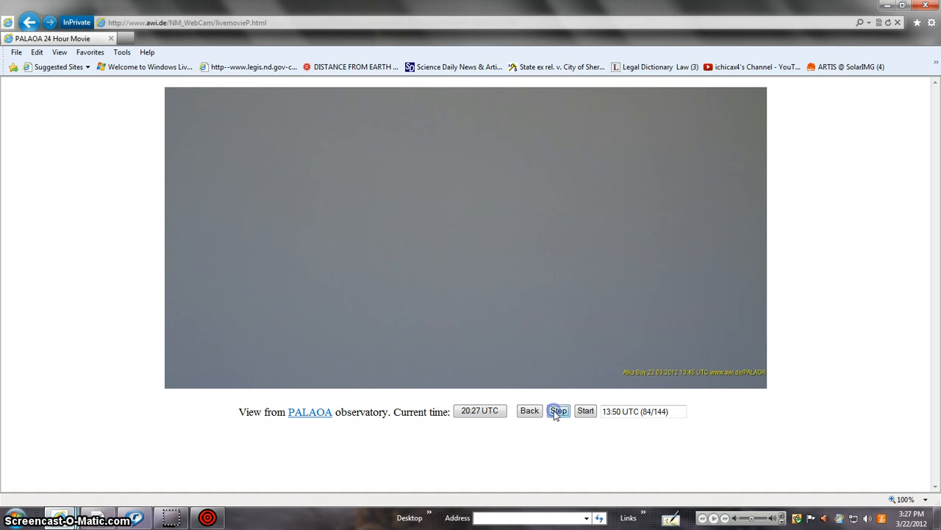
{"action": "left_click", "coordinate": [558, 410]}
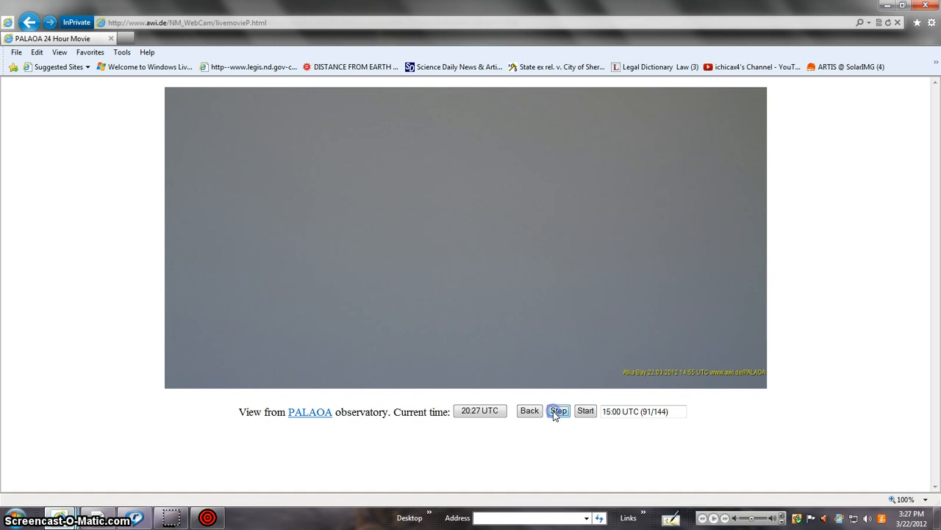
{"action": "left_click", "coordinate": [559, 411]}
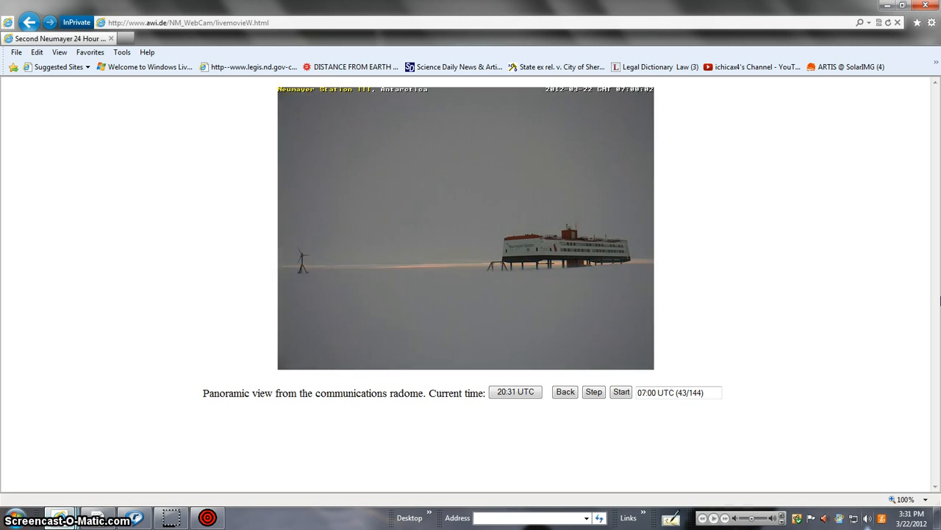
Step: Advance the radome panorama movie from the 07:00 UTC frame to 08:20 UTC (51/144)
{"action": "left_click", "coordinate": [621, 392]}
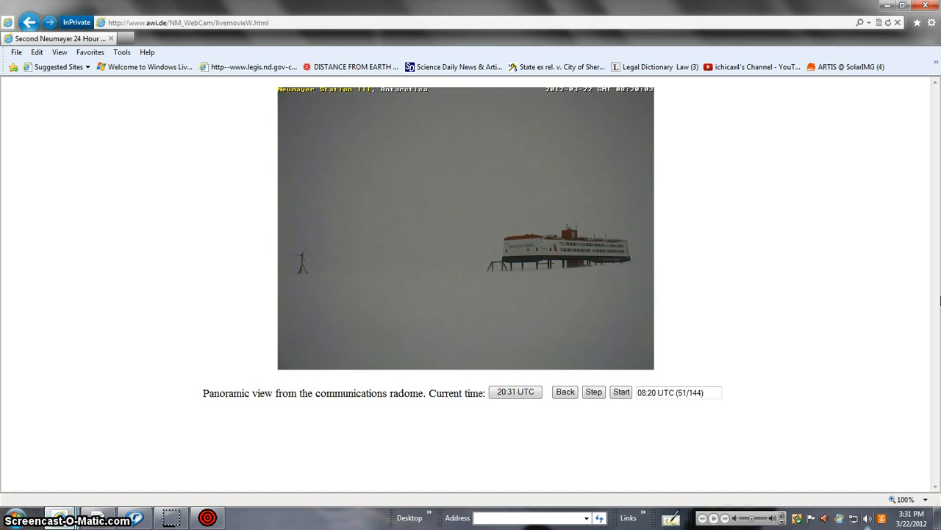